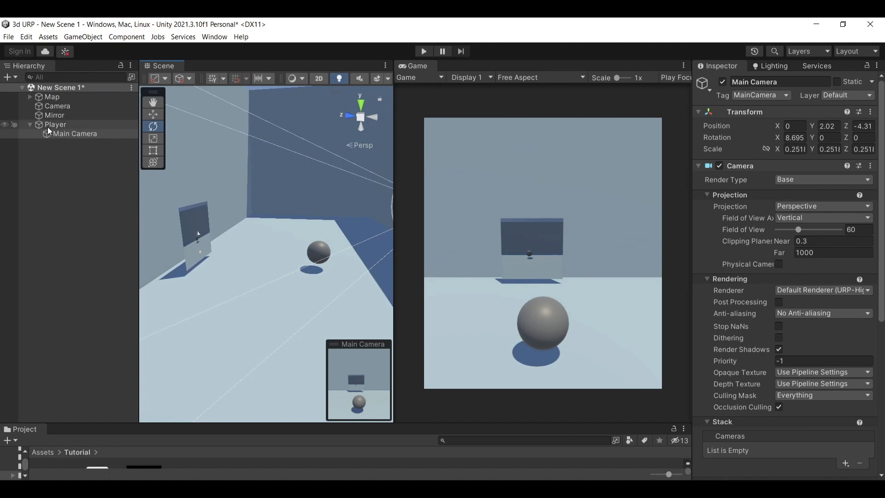
- Review the Mirror plane and mirror camera, then highlight every use of the trans field in MirrorScript
click(54, 115)
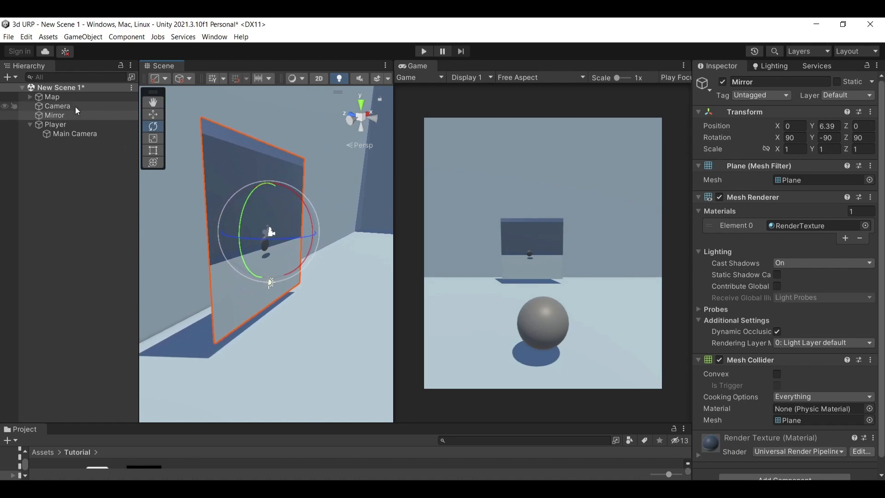
click(57, 106)
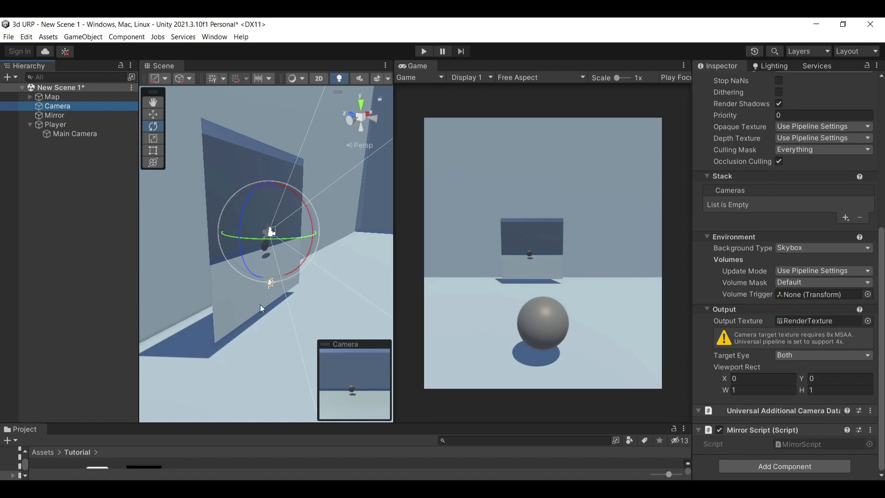
mouse_move(231, 305)
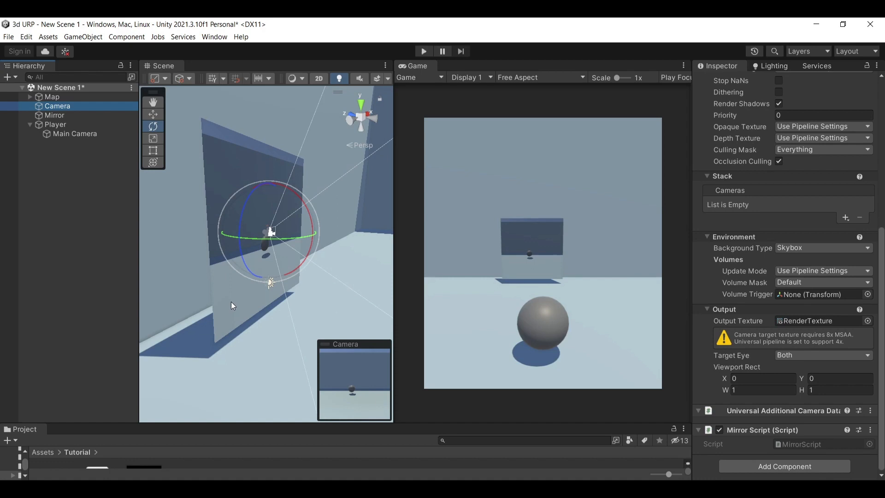
mouse_move(232, 310)
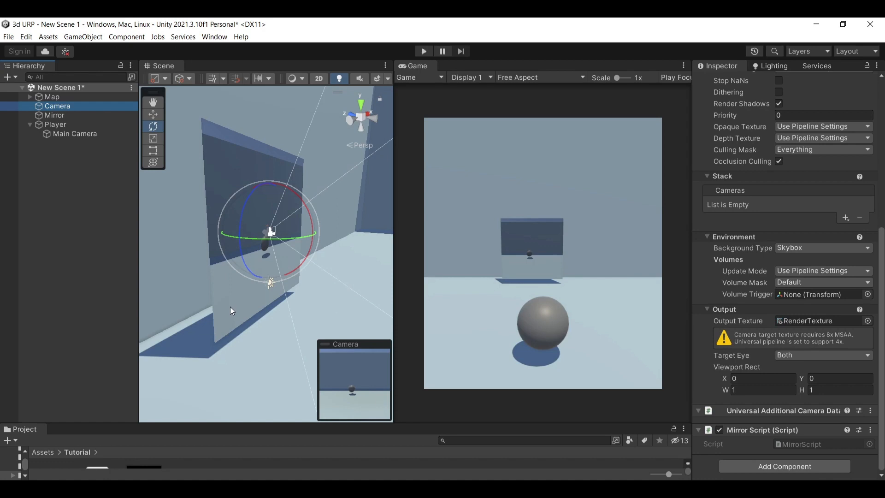
mouse_move(824, 255)
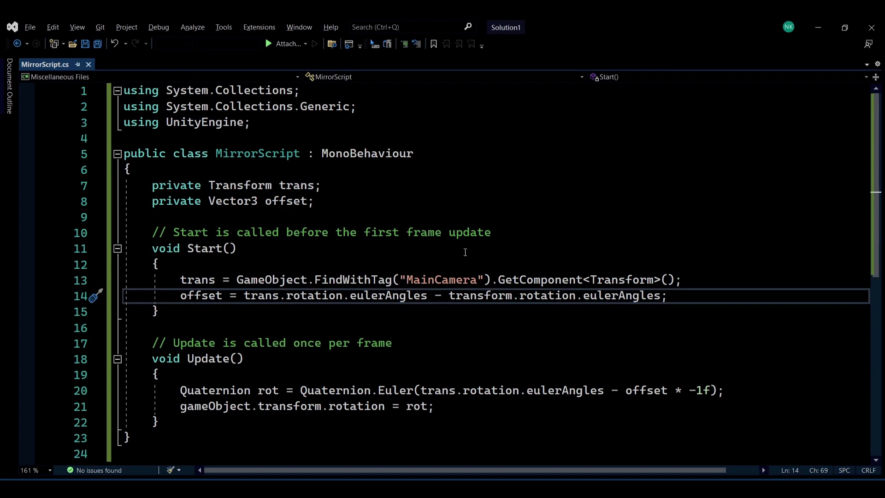
mouse_move(362, 255)
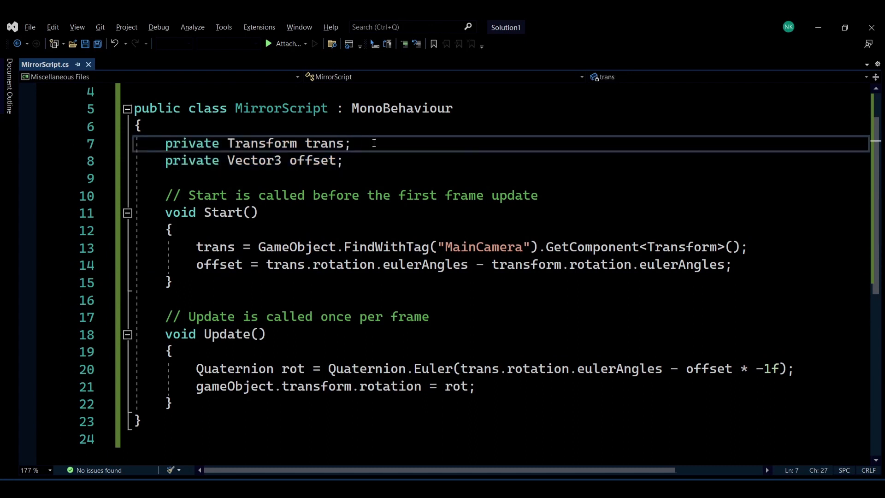
click(324, 143)
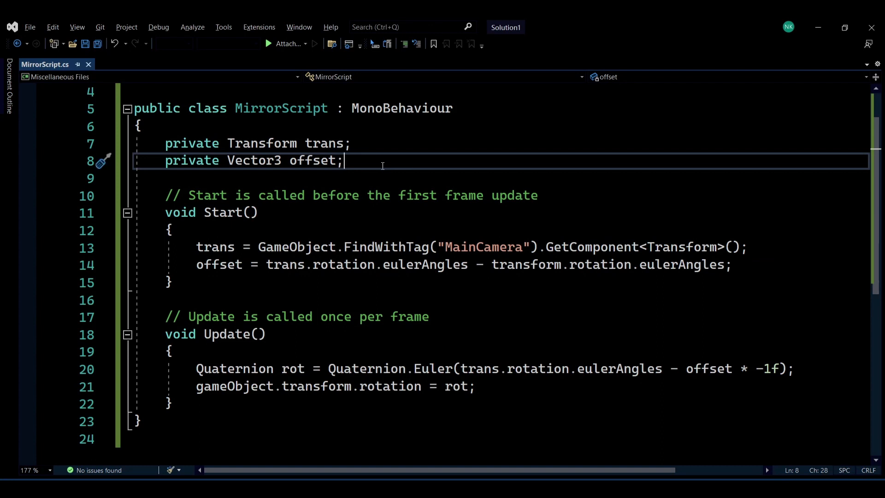
mouse_move(469, 270)
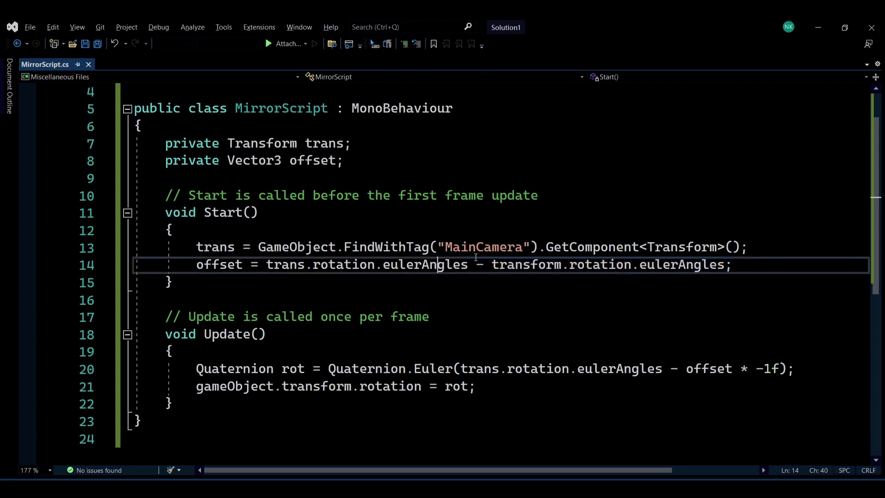
double_click(285, 265)
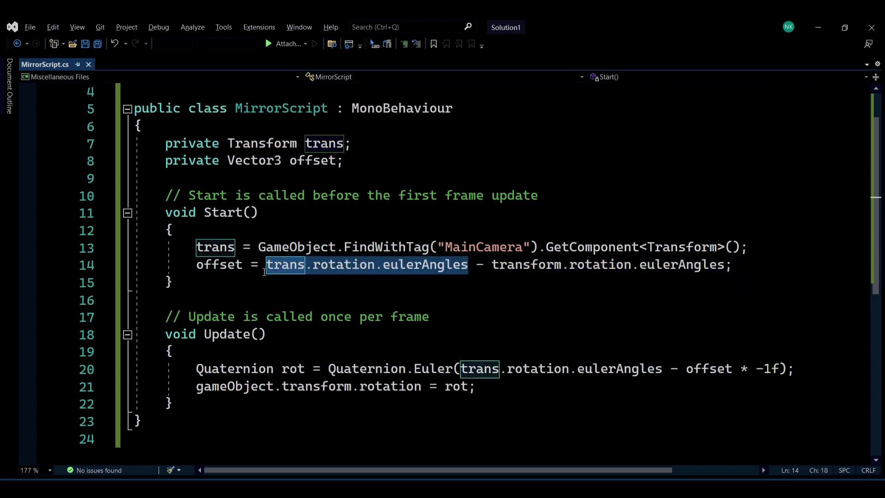
mouse_move(500, 273)
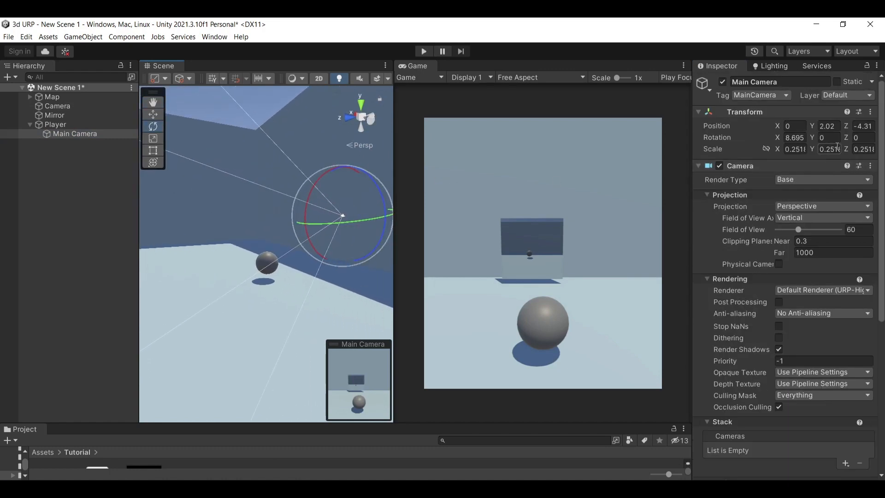
- Compare Main Camera's ~8.7° X rotation with the mirror Camera's -180° X rotation
click(828, 137)
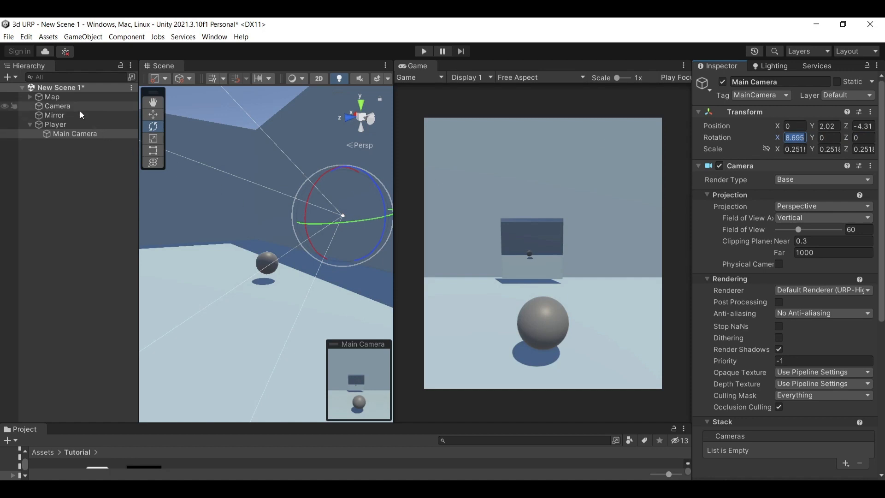
click(57, 106)
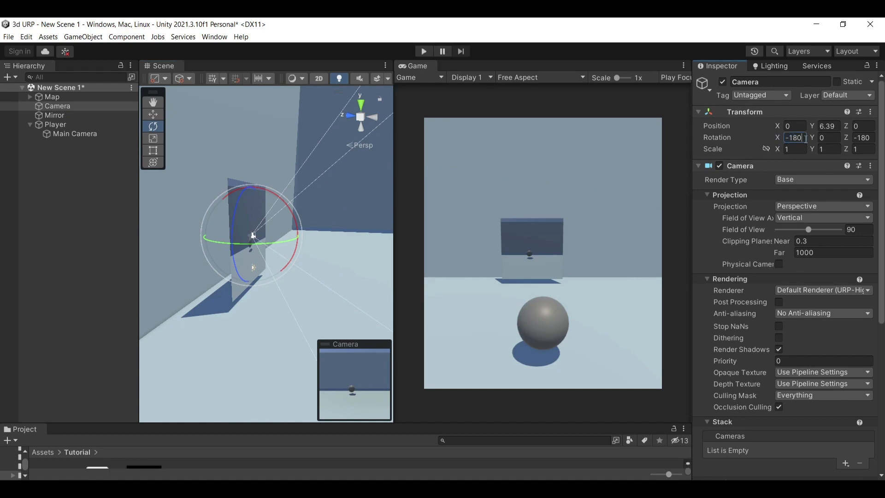
click(862, 137)
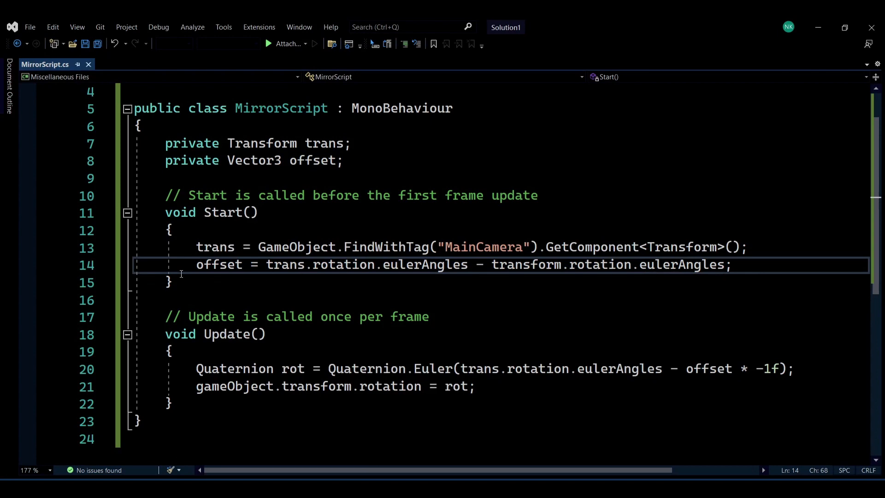
- Examine the Update method's mirrored-rotation code and its offset * -1f term without changing it
drag(195, 265, 530, 264)
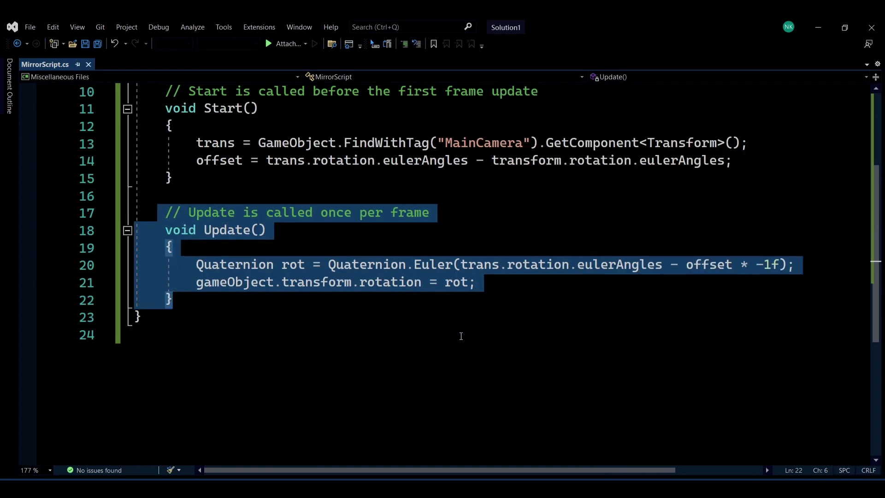
click(505, 282)
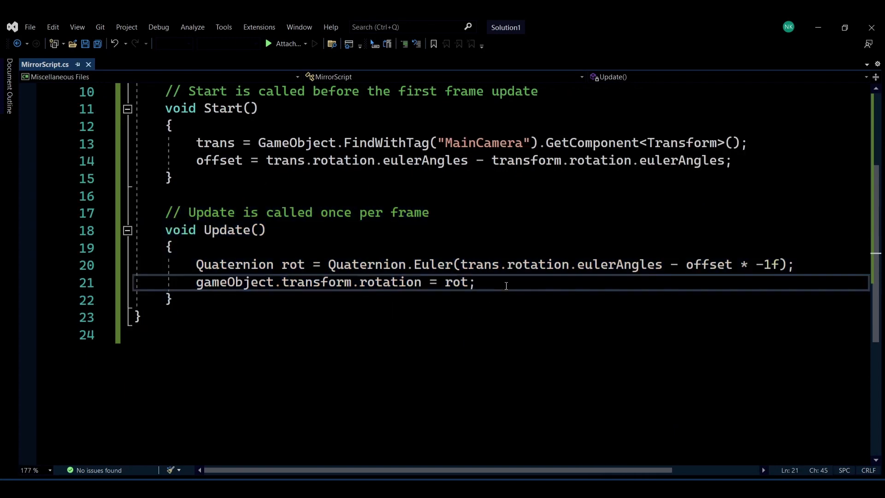
scroll(down, 3)
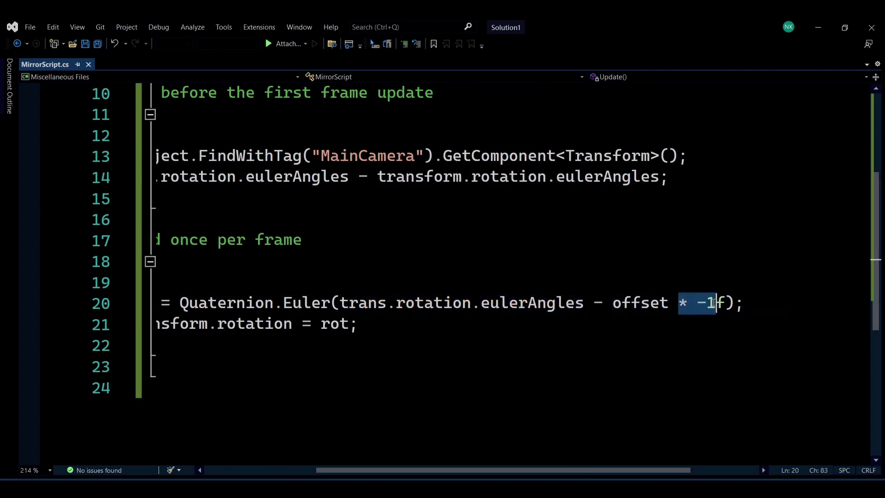
click(716, 302)
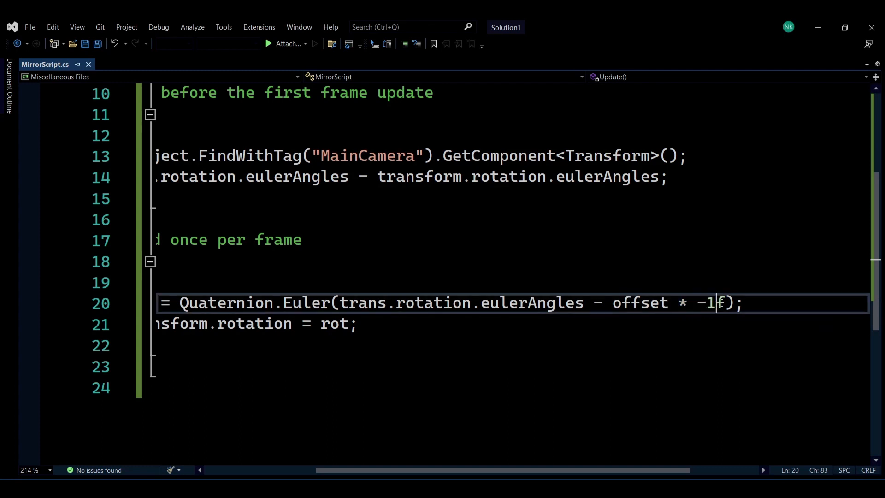
scroll(left, 3)
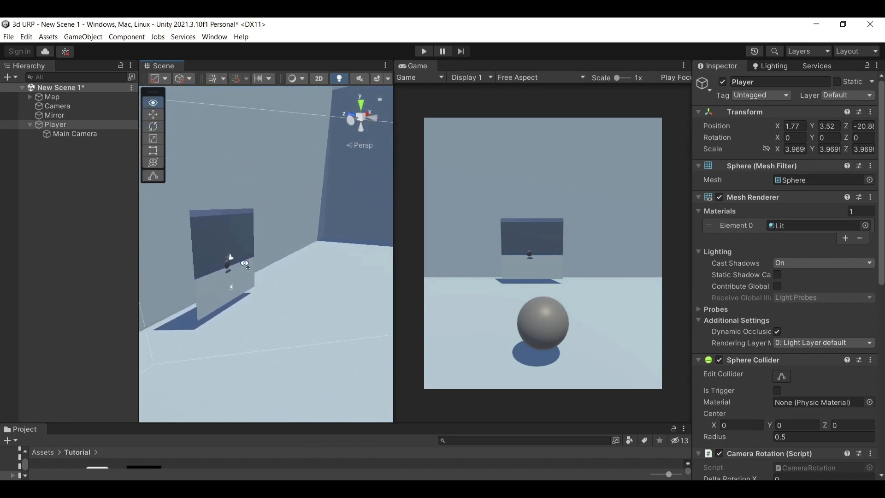
- Select the mirror Camera and enter Play mode to test the mirror
click(57, 105)
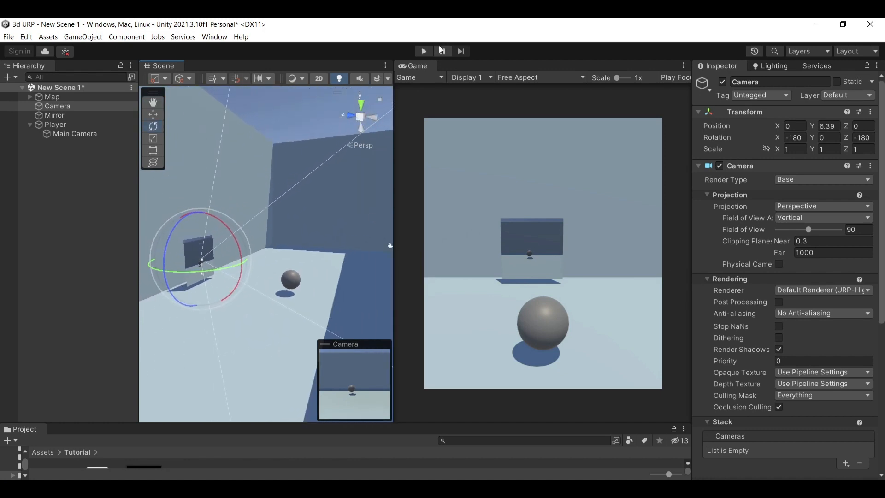
click(423, 50)
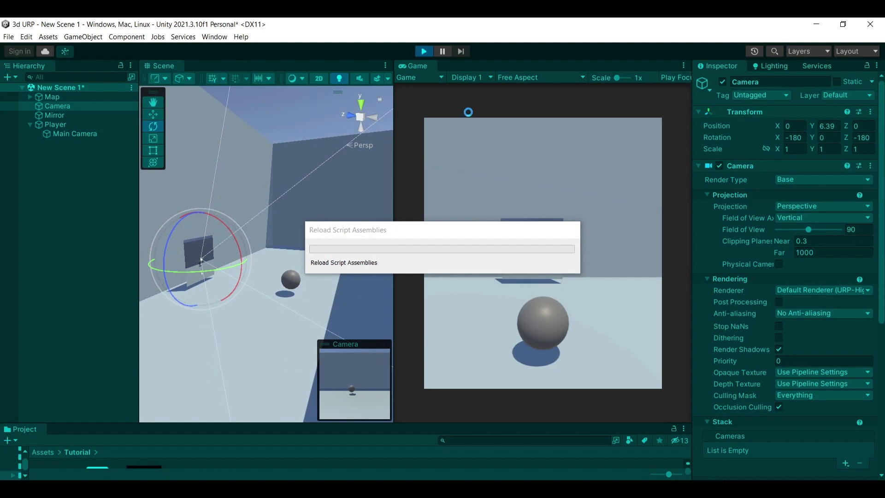